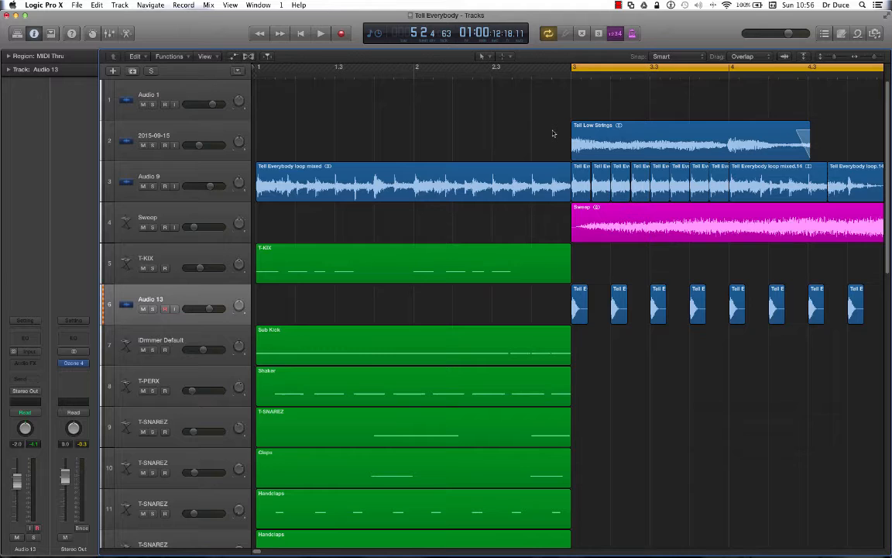
Enable Catch Playhead so the tracks area scrolls along, then play the song
{"action": "left_click", "coordinate": [321, 33]}
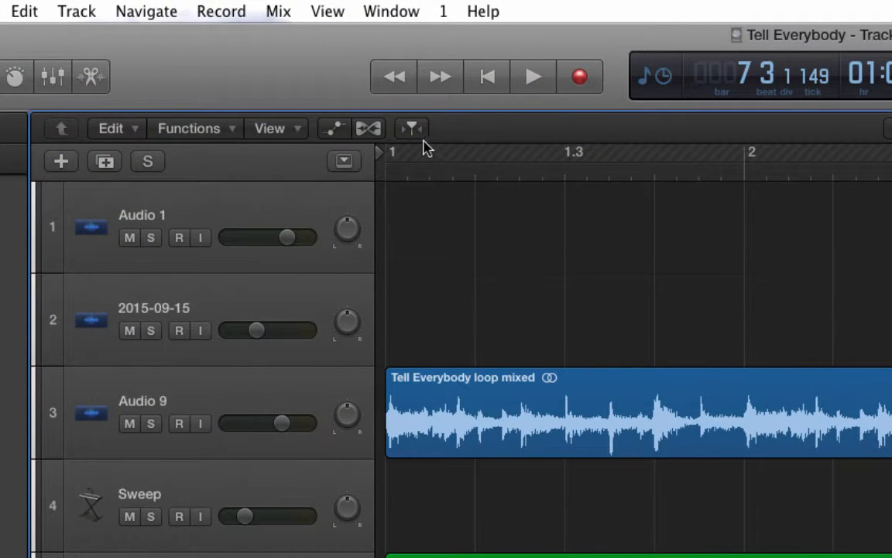
{"action": "mouse_move", "coordinate": [412, 128]}
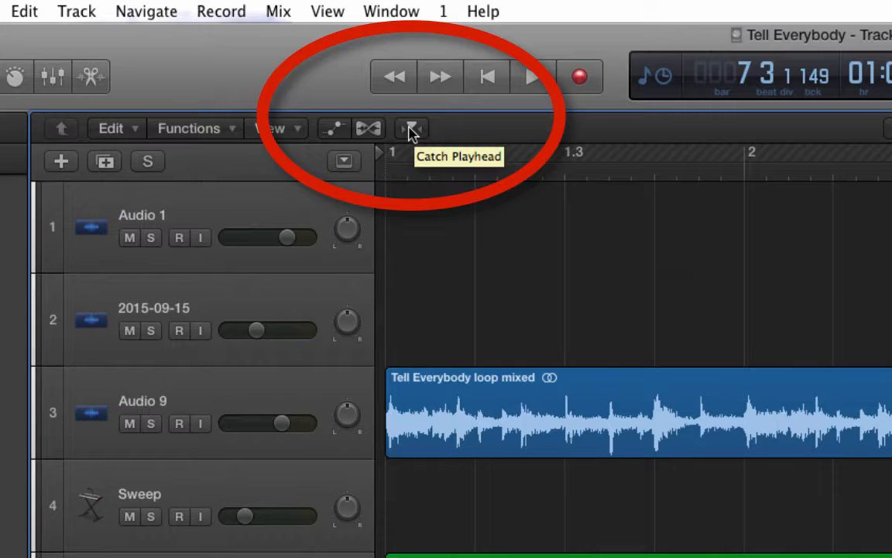
{"action": "left_click", "coordinate": [412, 128]}
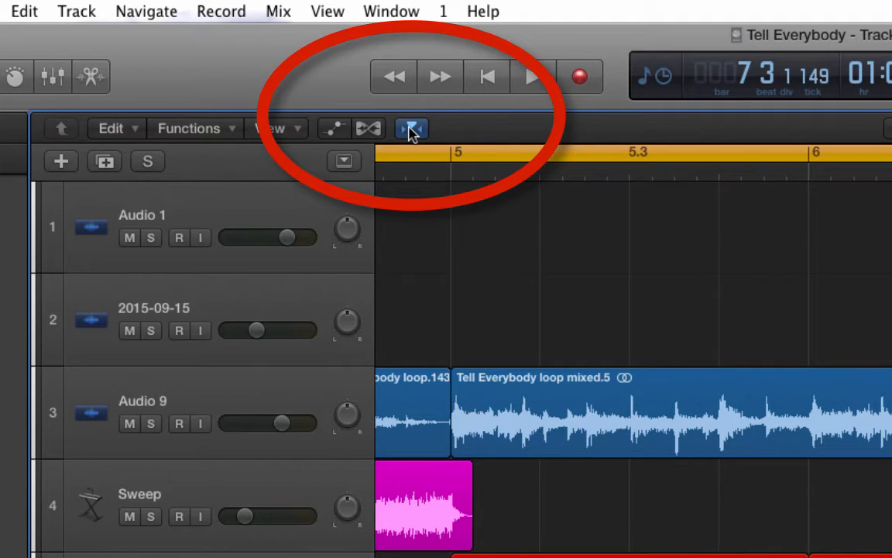
{"action": "left_click", "coordinate": [413, 129]}
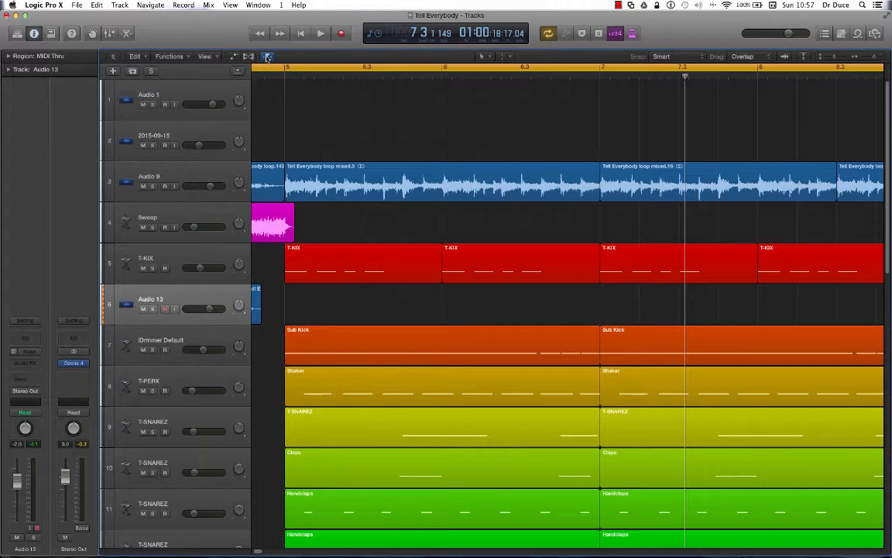
{"action": "left_click", "coordinate": [321, 33]}
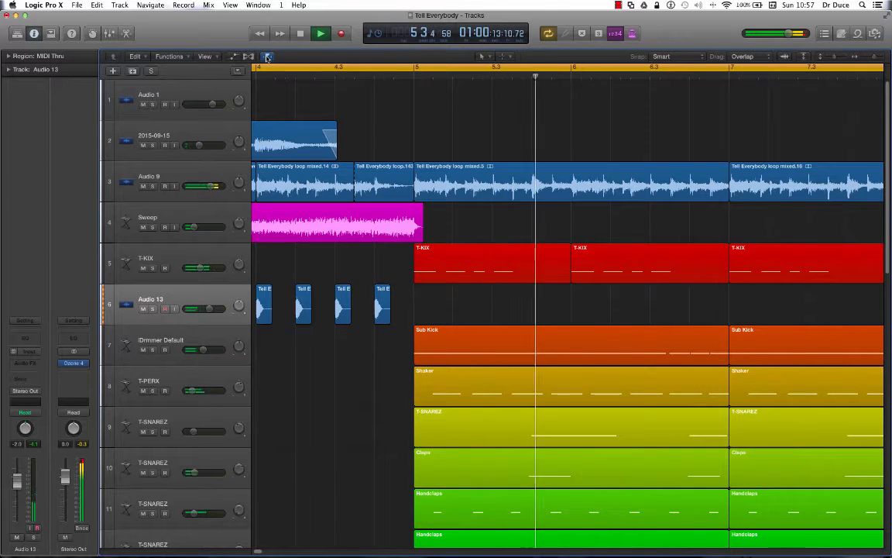
{"action": "left_click", "coordinate": [321, 32]}
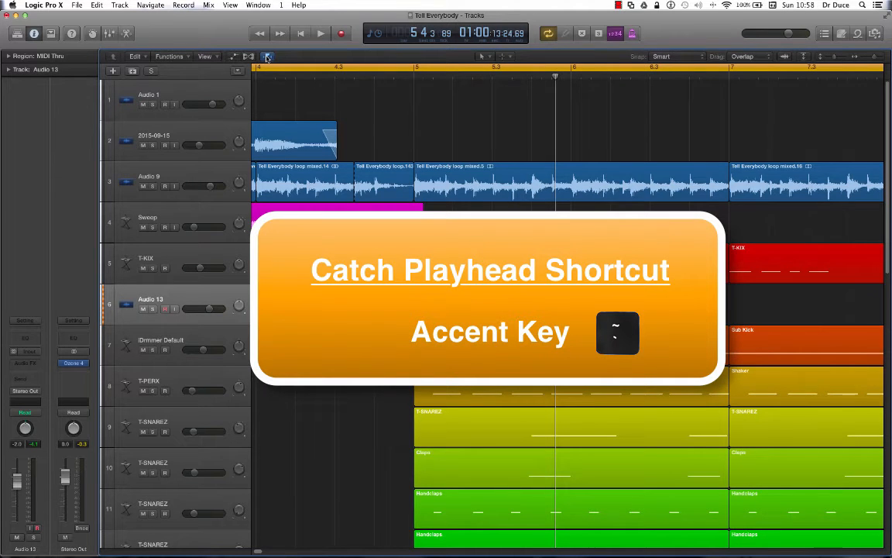
{"action": "left_click", "coordinate": [321, 33]}
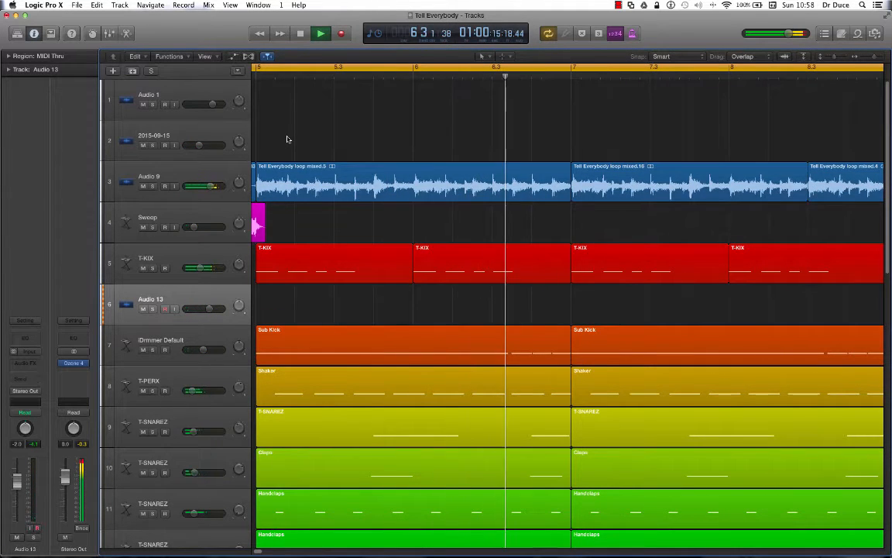
{"action": "left_click", "coordinate": [321, 34]}
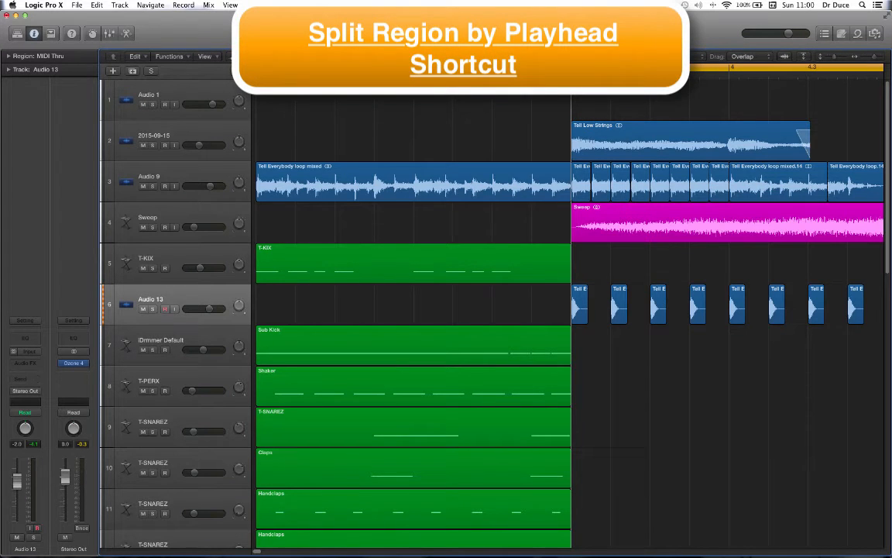
{"action": "mouse_move", "coordinate": [728, 130]}
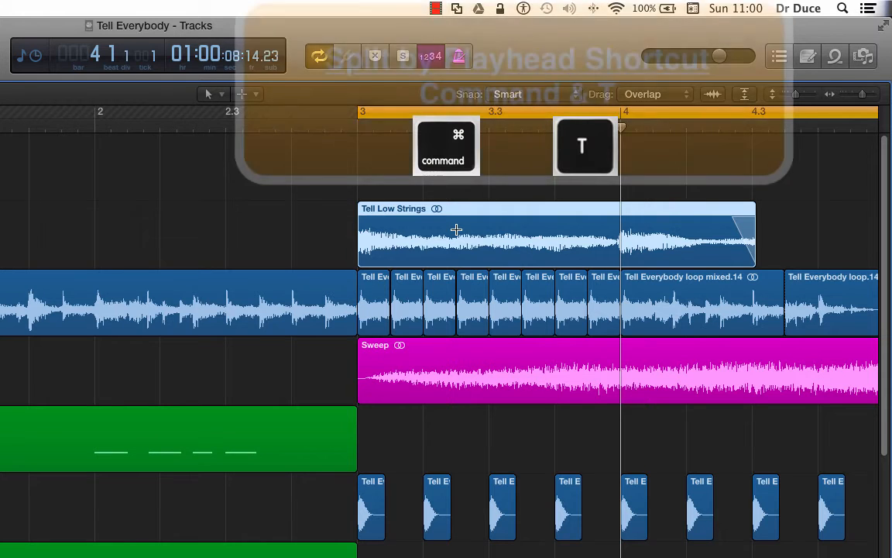
Split the Sub Kick region at the playhead with Command-T, keeping its notes unchanged
{"action": "key", "text": "cmd+t"}
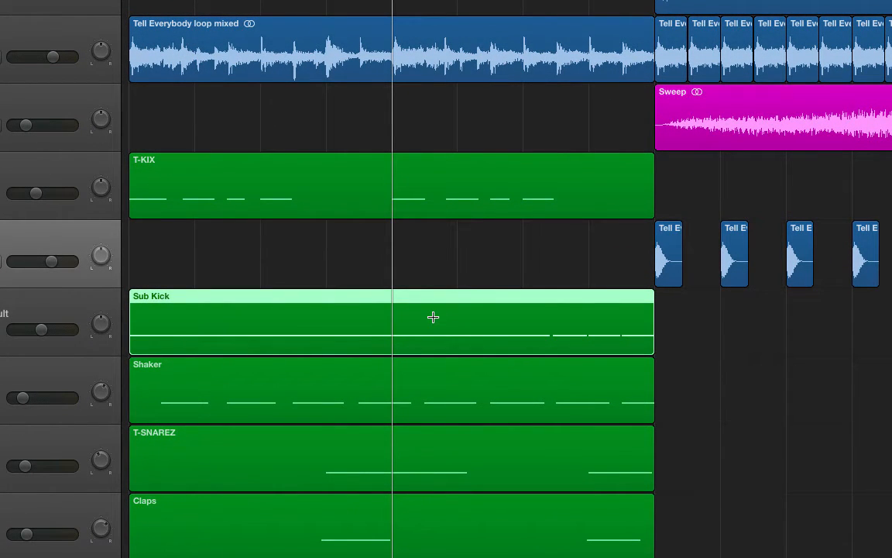
{"action": "left_click", "coordinate": [433, 316]}
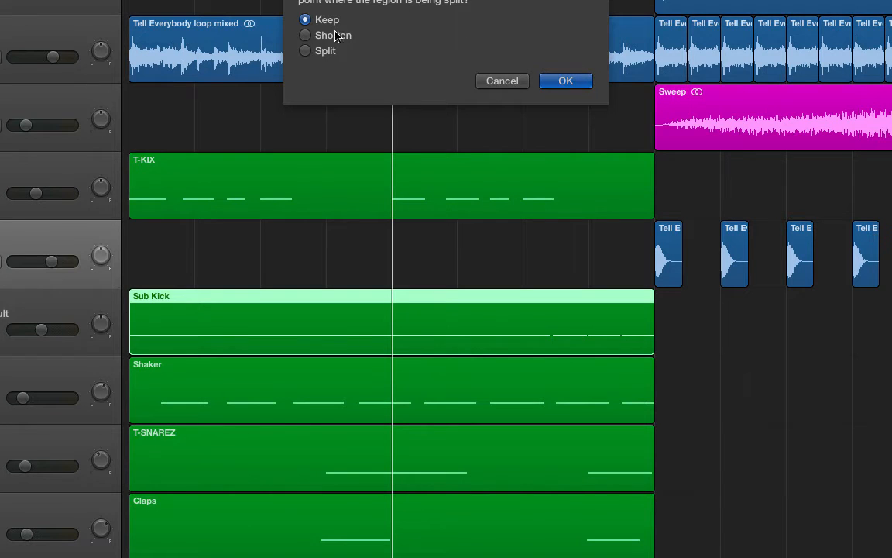
{"action": "left_click", "coordinate": [565, 81]}
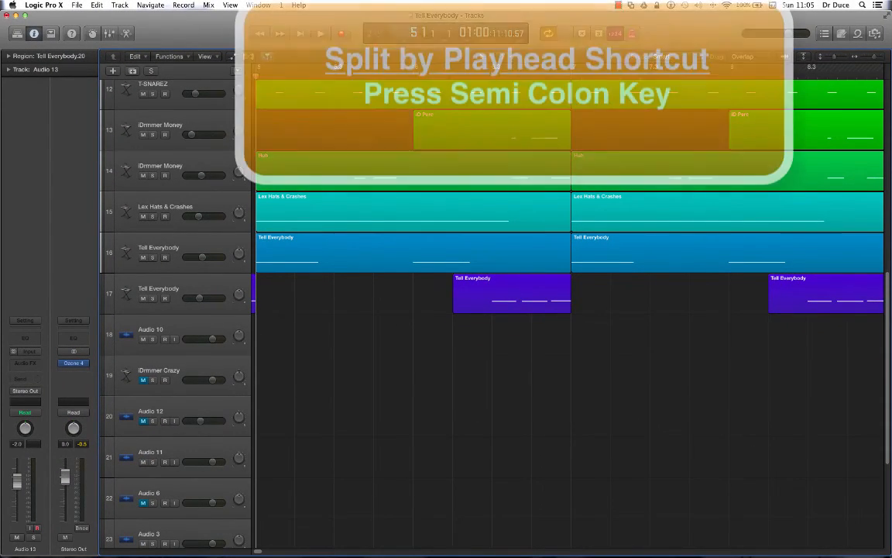
Shift the Tell Everybody region to the playhead at bar 5 with the semicolon key
{"action": "key", "text": ";"}
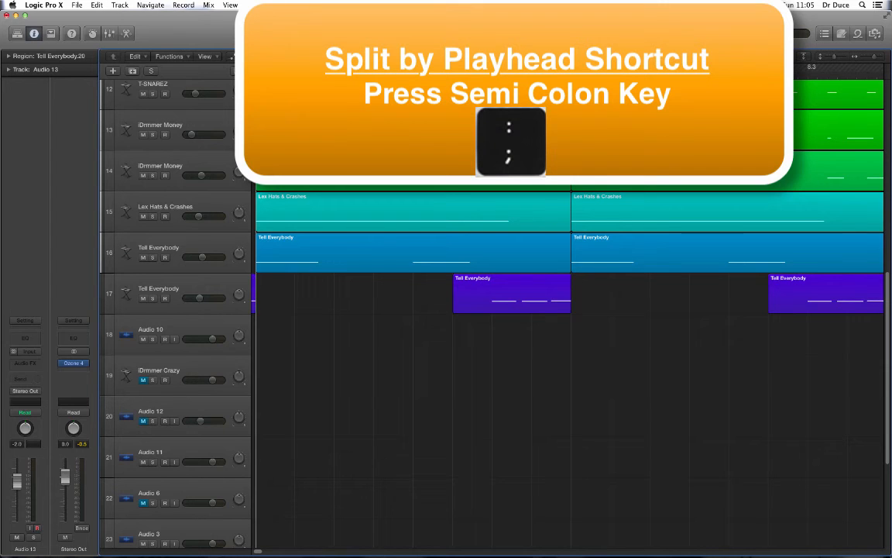